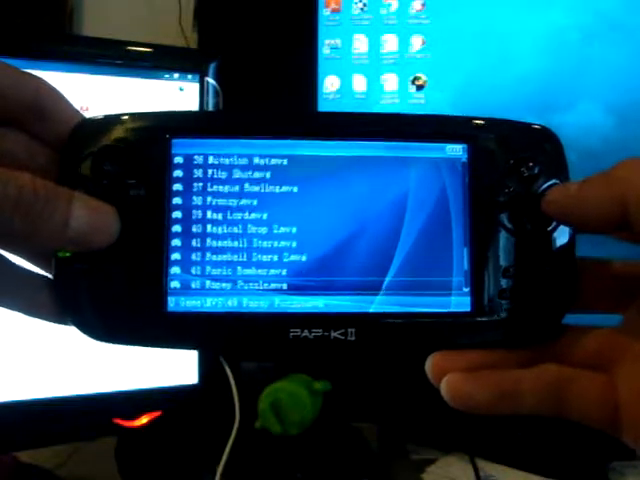
pyautogui.scroll(-3)
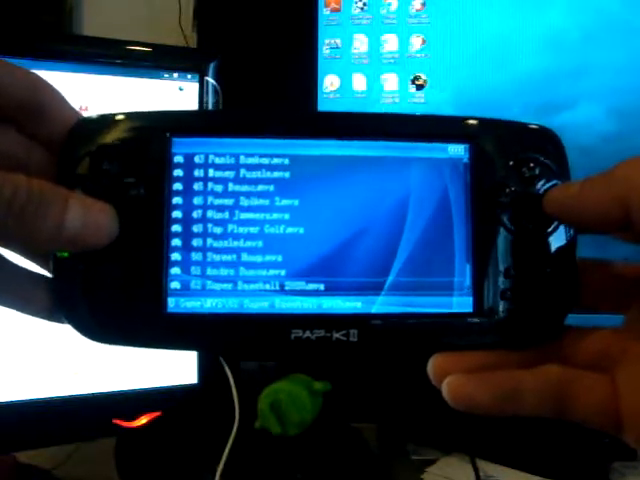